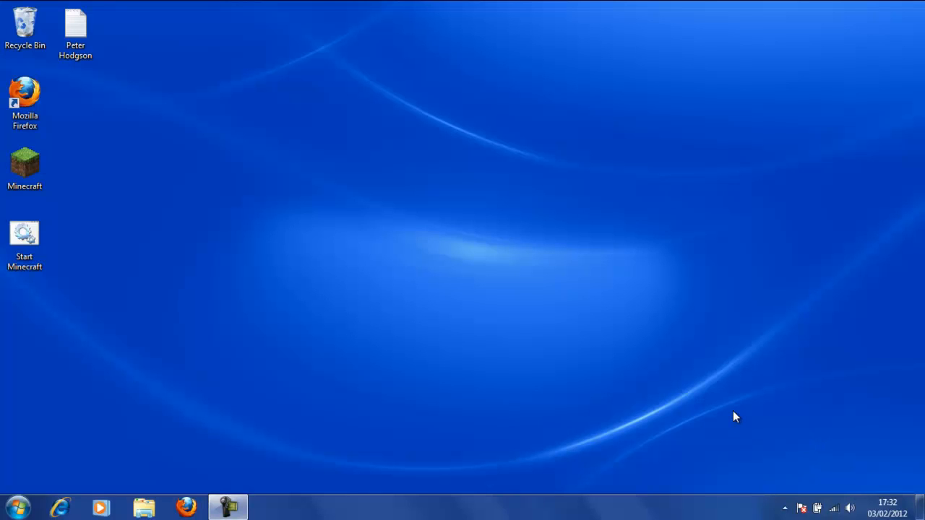
{"action": "mouse_move", "coordinate": [619, 383]}
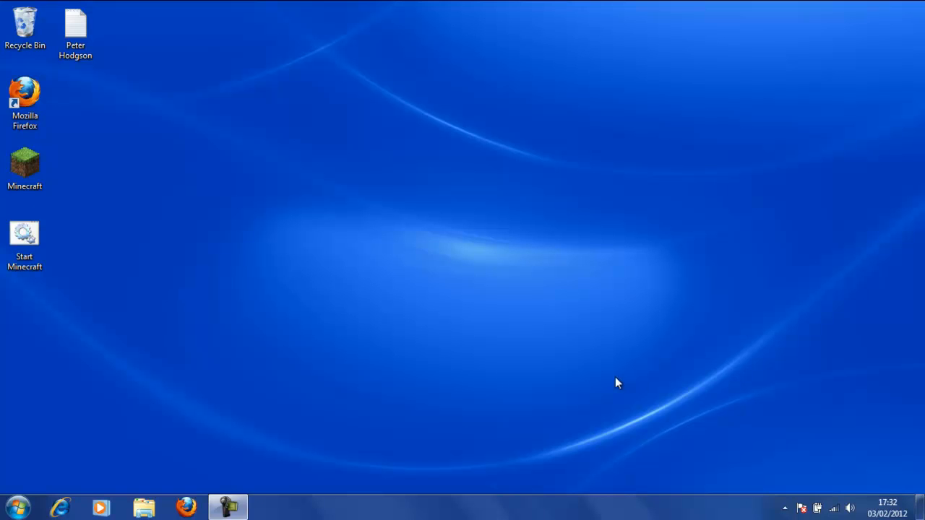
{"action": "mouse_move", "coordinate": [133, 243]}
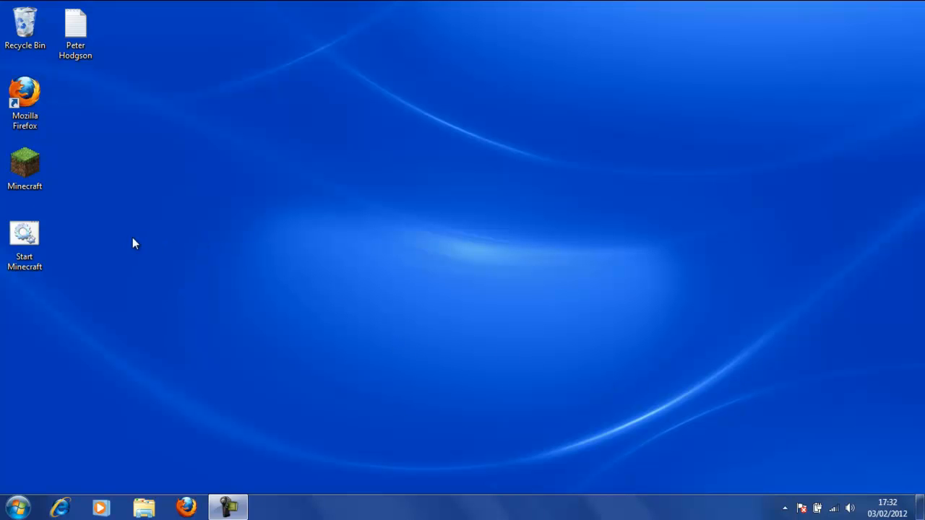
{"action": "mouse_move", "coordinate": [109, 280]}
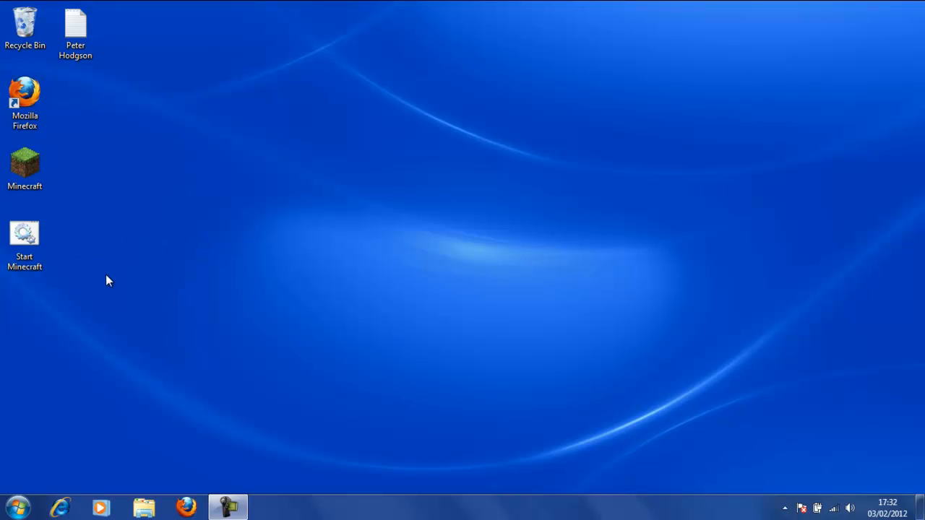
{"action": "mouse_move", "coordinate": [121, 279]}
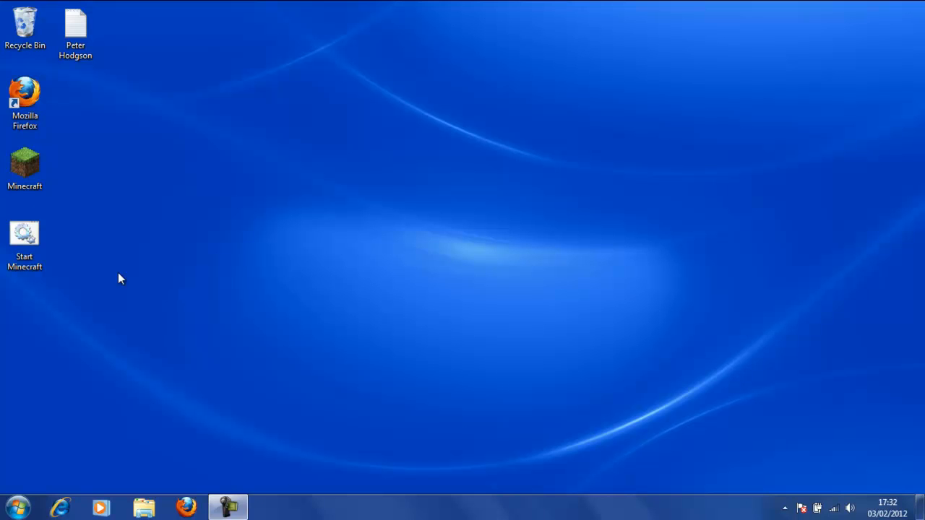
Send the Start Minecraft batch file to the desktop as a new shortcut via Send to > Desktop
{"action": "left_click", "coordinate": [25, 246]}
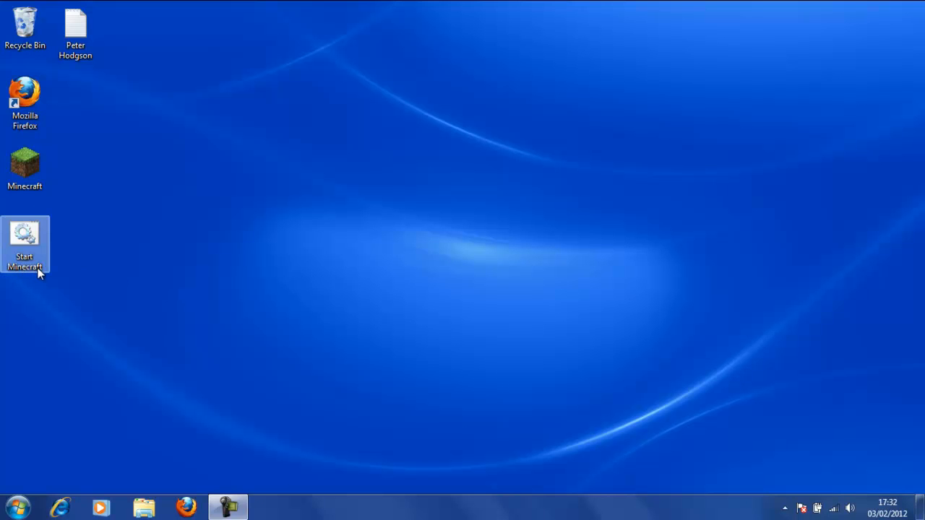
{"action": "mouse_move", "coordinate": [324, 295]}
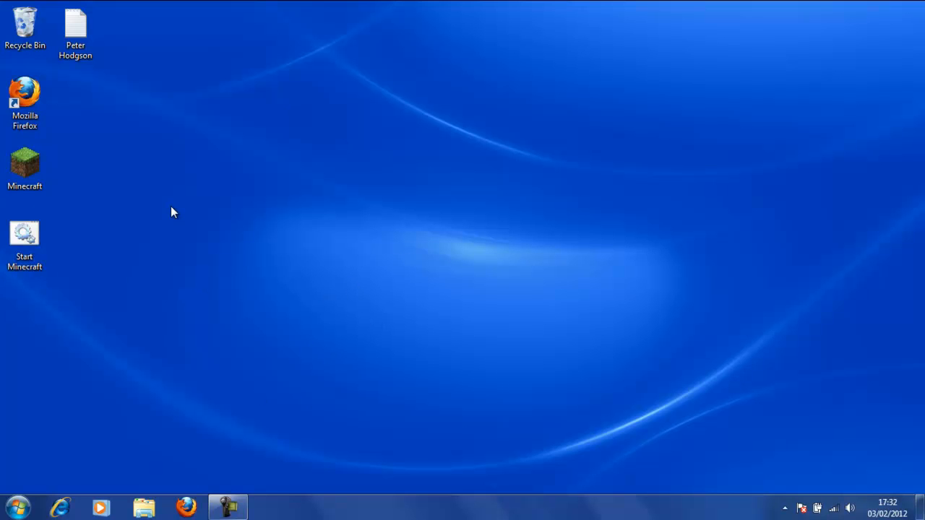
{"action": "left_click", "coordinate": [24, 166]}
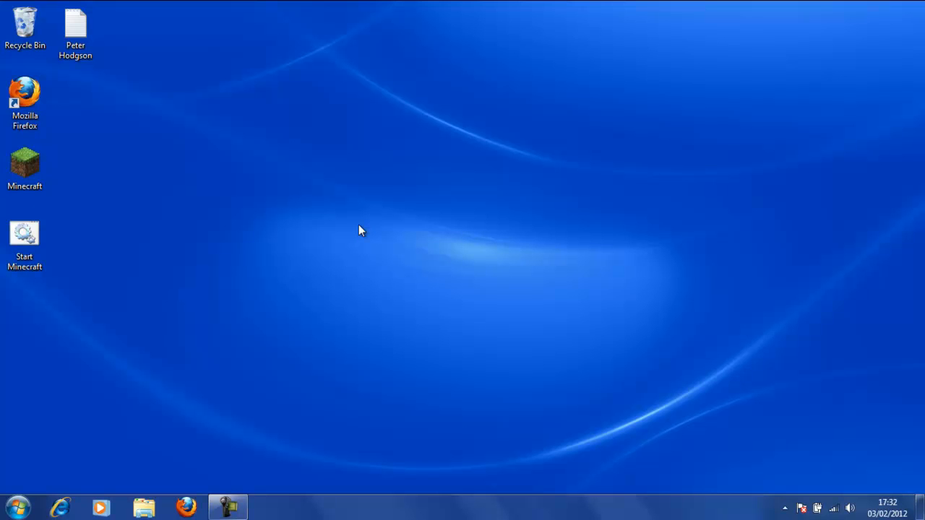
{"action": "left_click", "coordinate": [24, 243]}
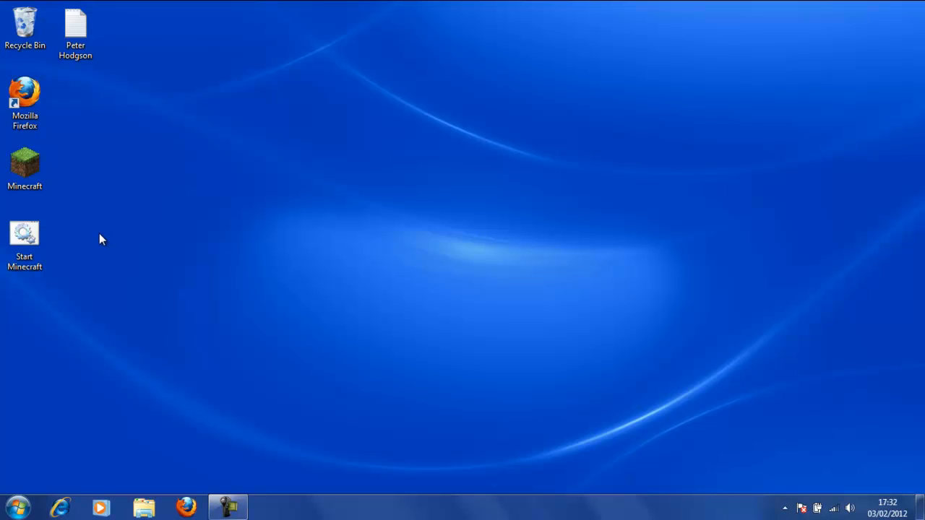
{"action": "left_click", "coordinate": [25, 243]}
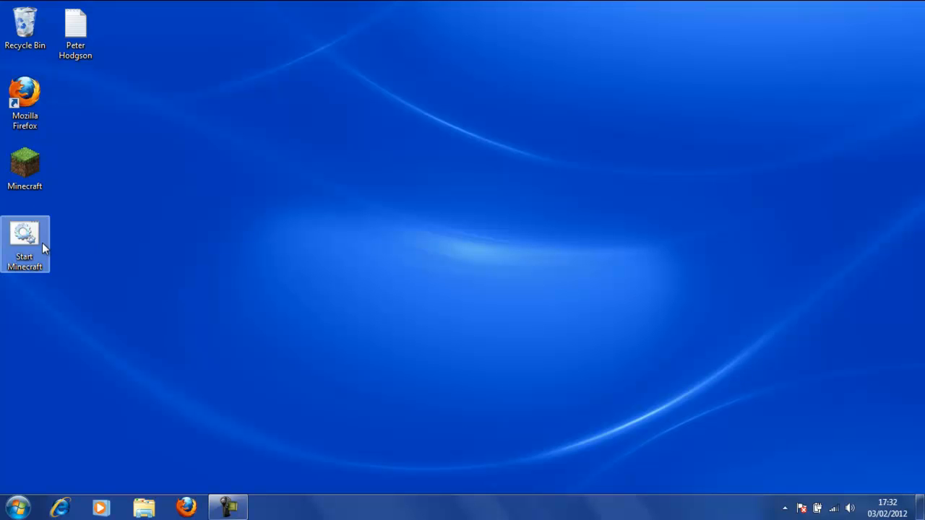
{"action": "mouse_move", "coordinate": [101, 239]}
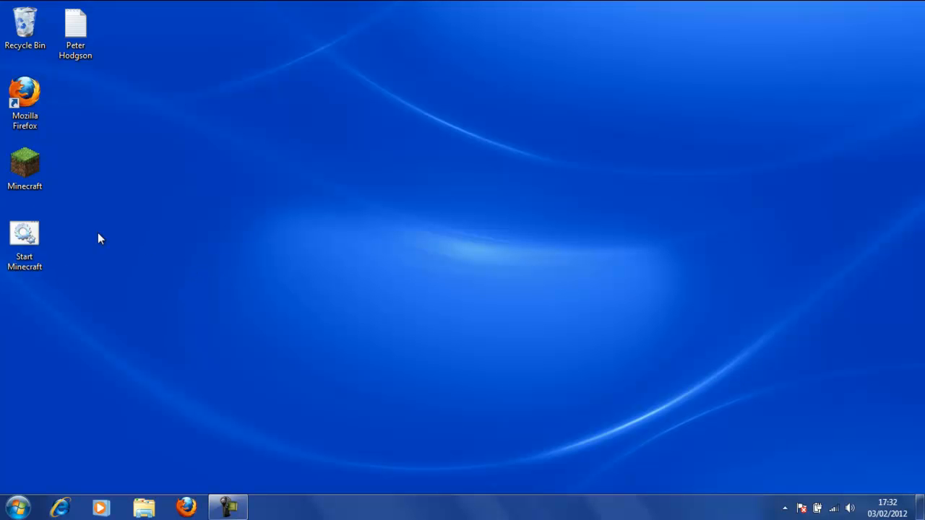
{"action": "right_click", "coordinate": [25, 239]}
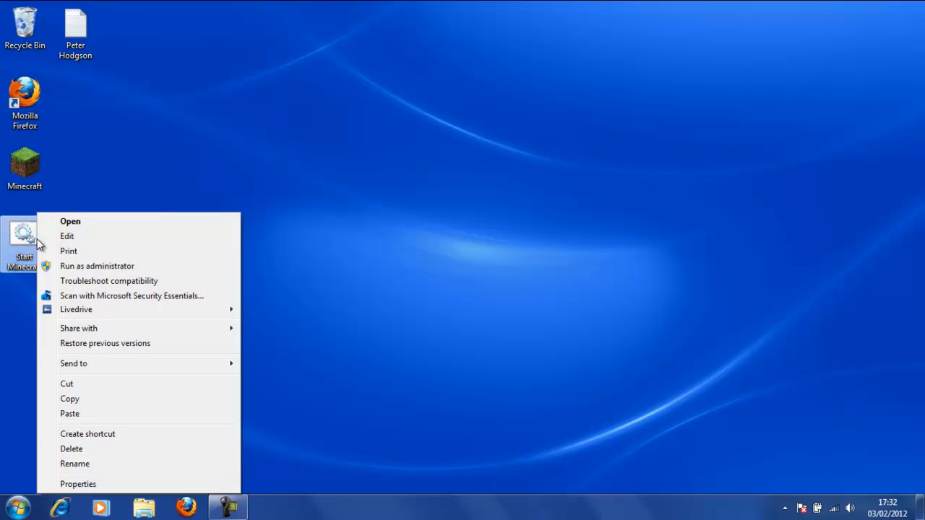
{"action": "mouse_move", "coordinate": [74, 364]}
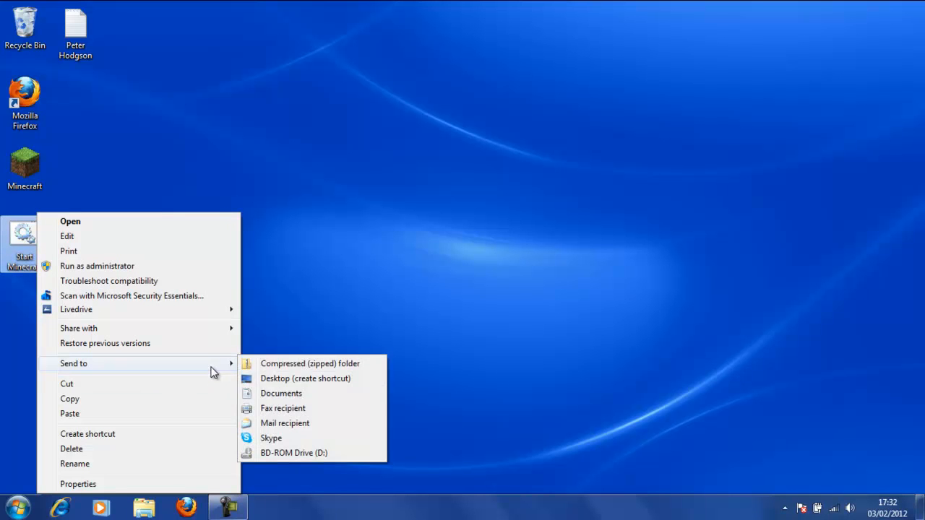
{"action": "left_click", "coordinate": [305, 379]}
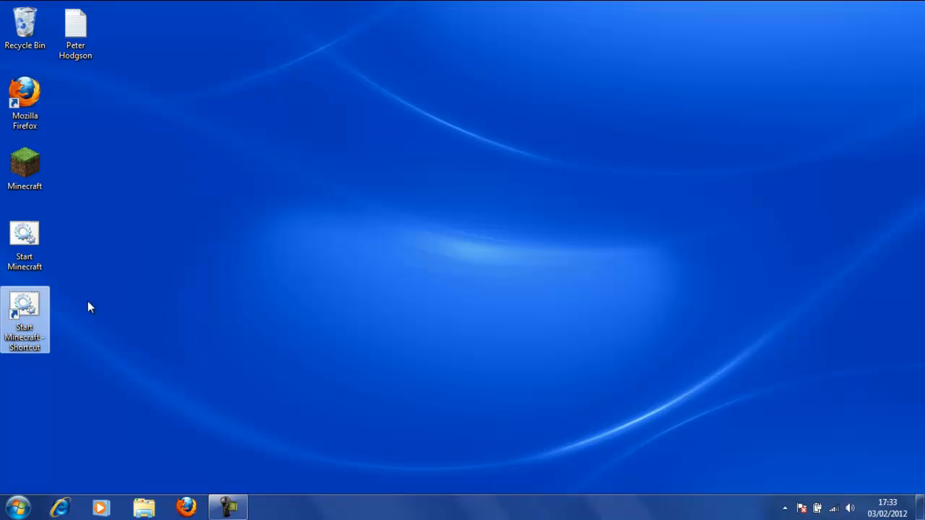
{"action": "mouse_move", "coordinate": [26, 306]}
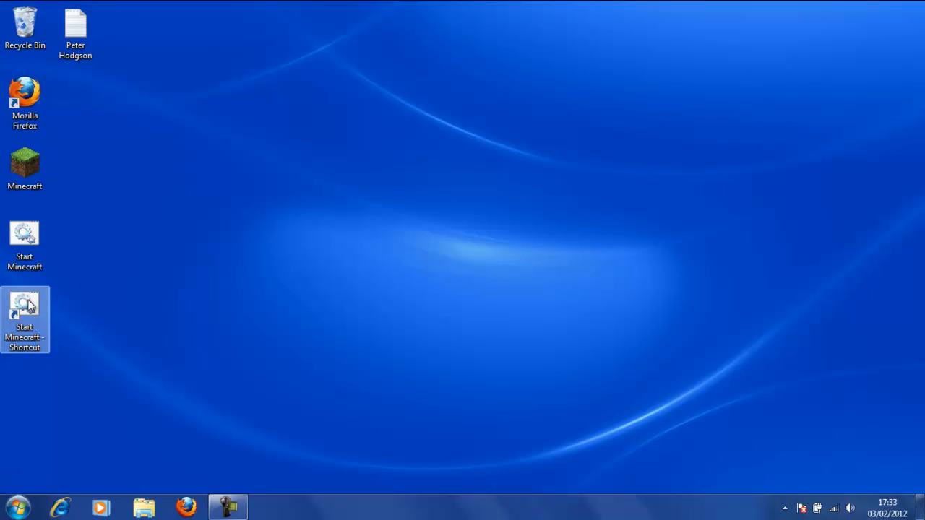
Open the new shortcut's Properties, choose Change Icon and dismiss the no-icons warning
{"action": "right_click", "coordinate": [25, 318]}
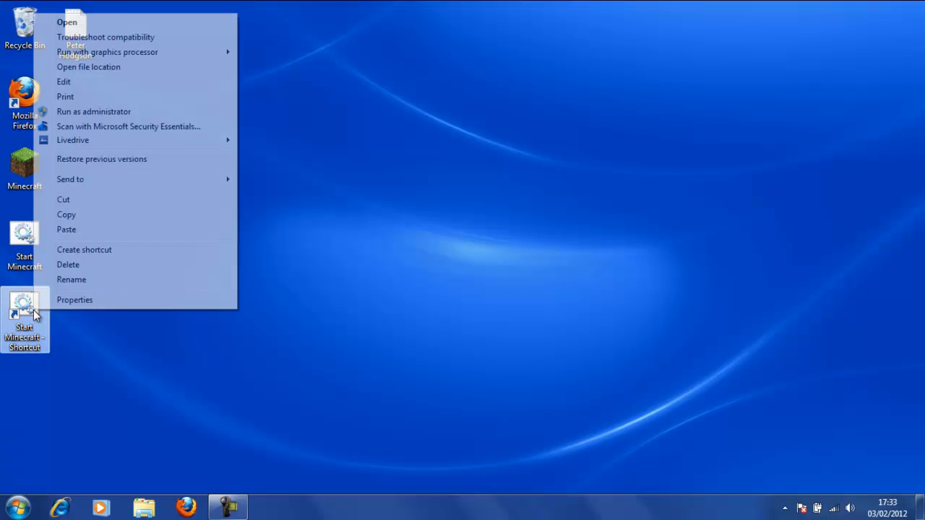
{"action": "left_click", "coordinate": [75, 300]}
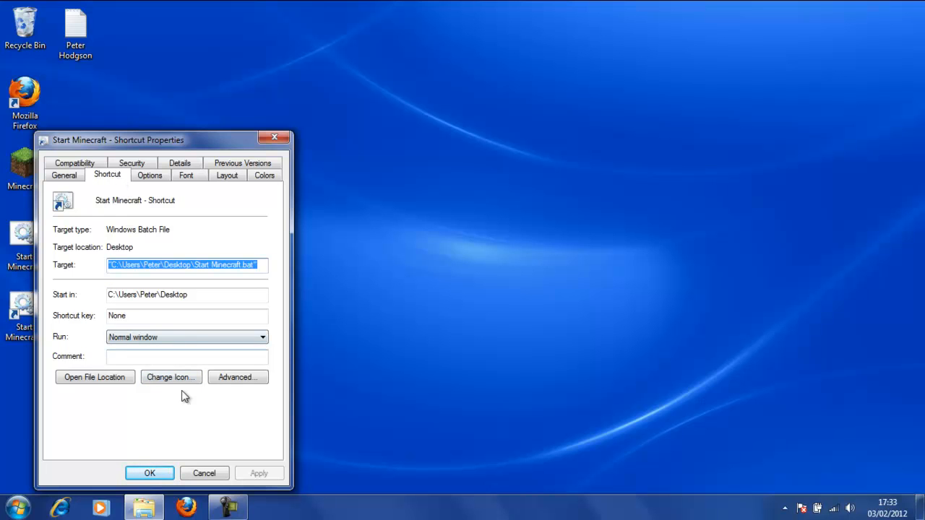
{"action": "left_click", "coordinate": [171, 376]}
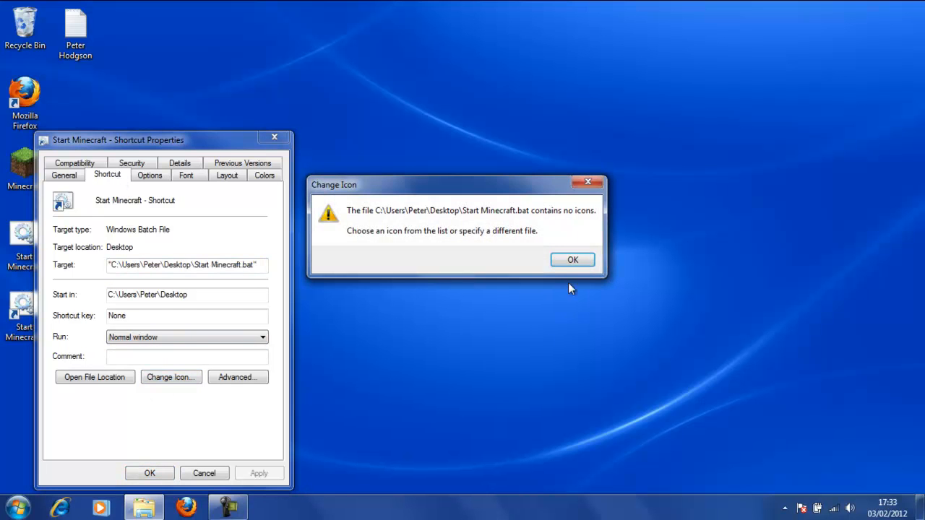
{"action": "left_click", "coordinate": [572, 260]}
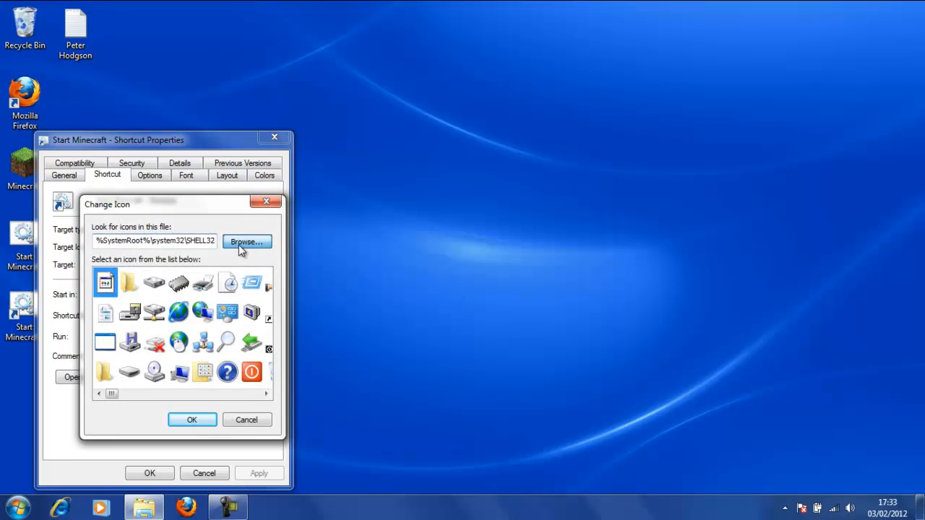
Browse to Minecraft.exe as the icon source and choose its grass-block icon
{"action": "left_click", "coordinate": [247, 241]}
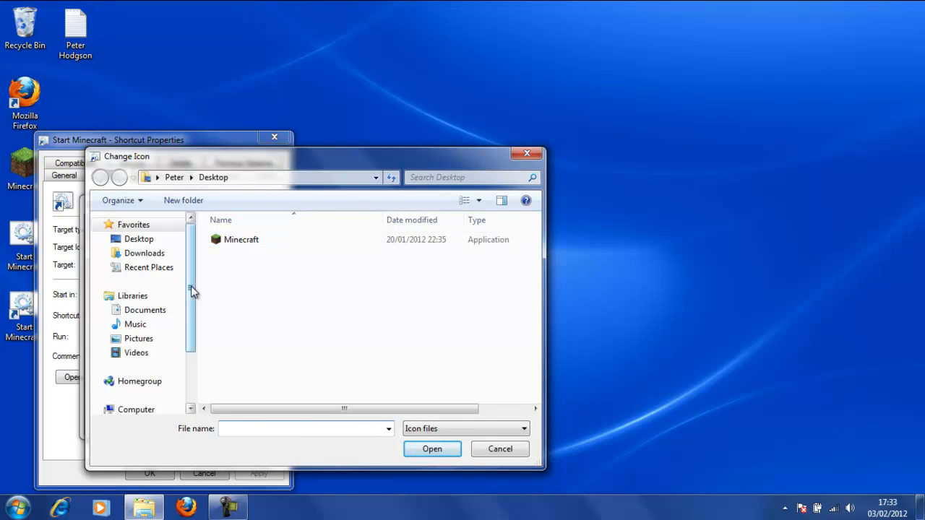
{"action": "mouse_move", "coordinate": [253, 281]}
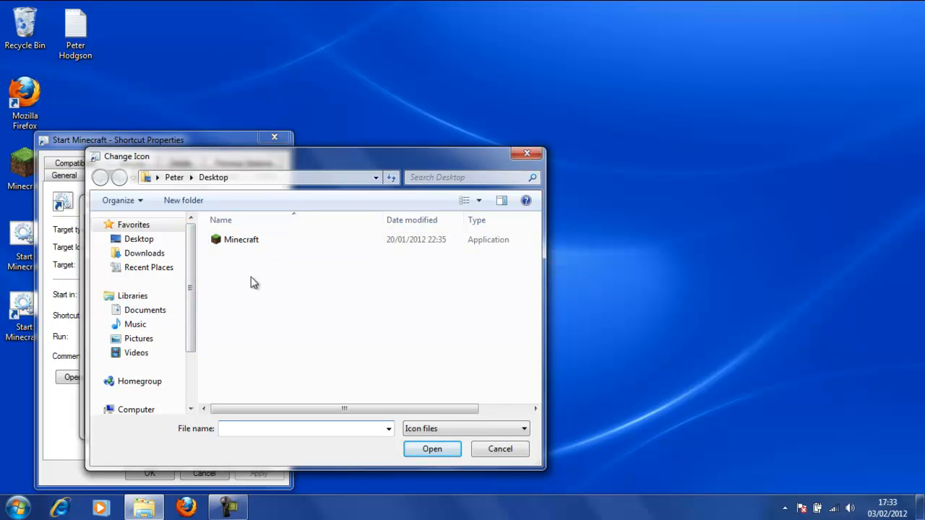
{"action": "mouse_move", "coordinate": [167, 260]}
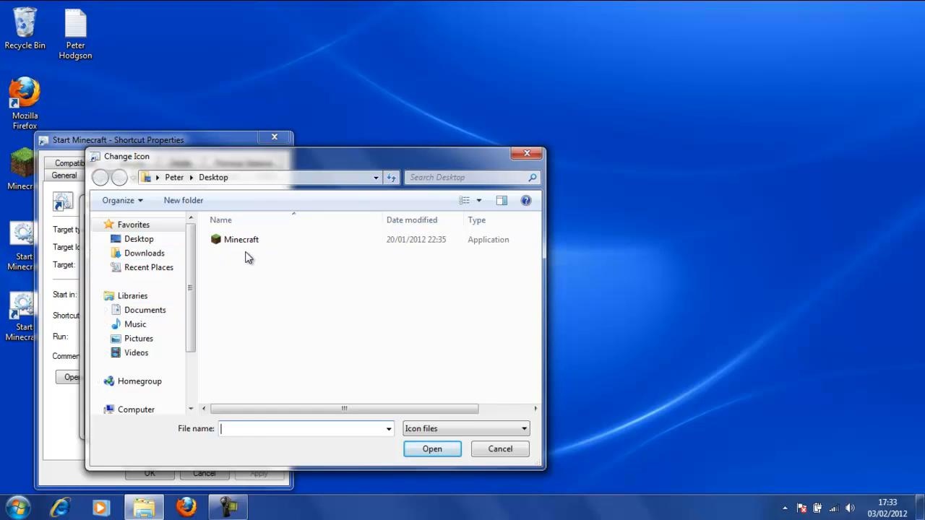
{"action": "left_click", "coordinate": [240, 240]}
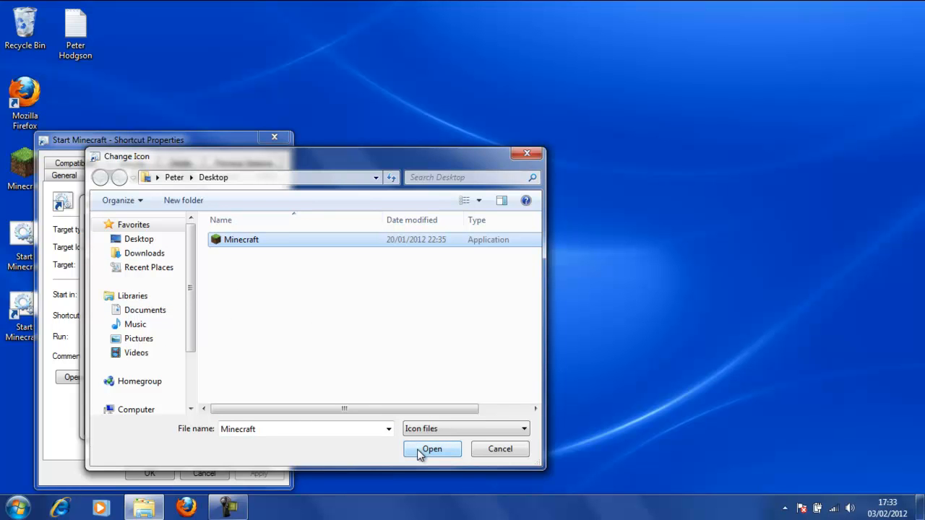
{"action": "left_click", "coordinate": [431, 448]}
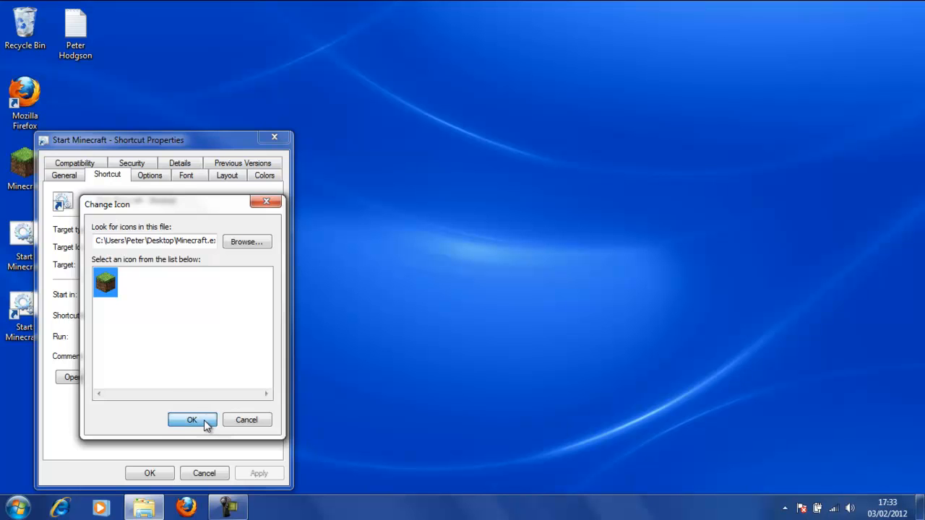
{"action": "left_click", "coordinate": [191, 419]}
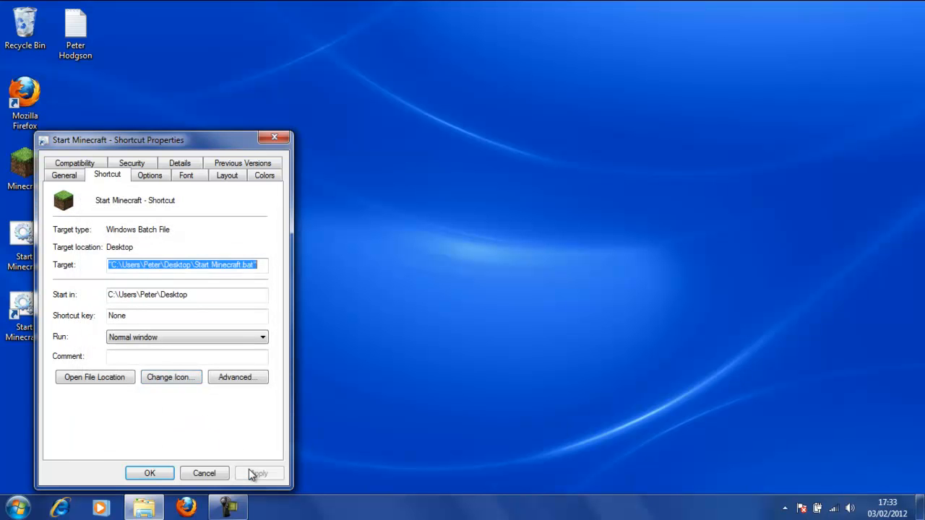
Apply the icon, rename the shortcut to Minecraft and drag it below the Start Minecraft file
{"action": "left_click", "coordinate": [151, 474]}
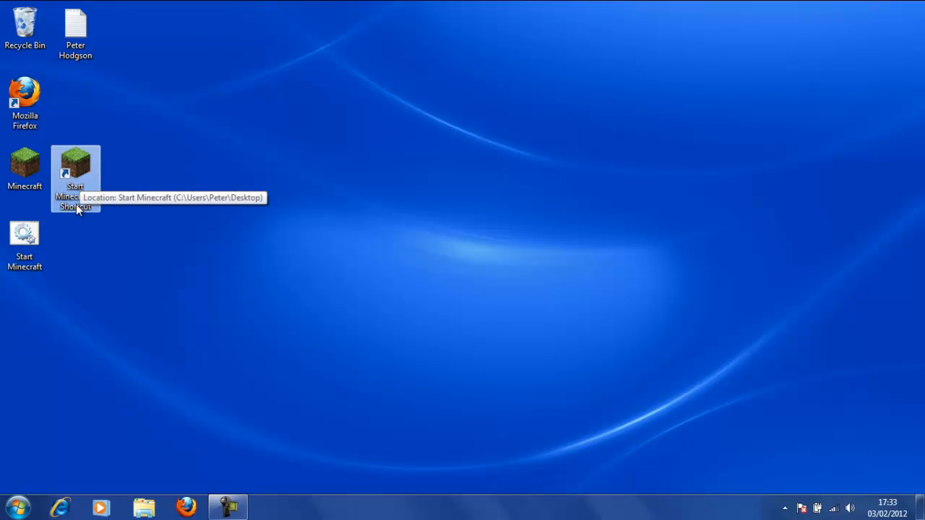
{"action": "left_click", "coordinate": [76, 170]}
{"action": "type", "text": "Minecraft"}
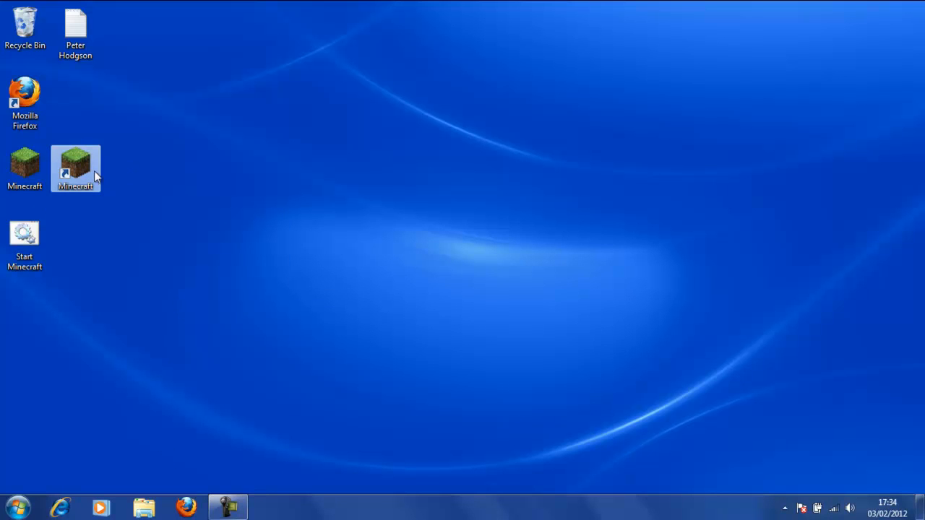
{"action": "left_click_drag", "start_coordinate": [75, 168], "coordinate": [25, 310]}
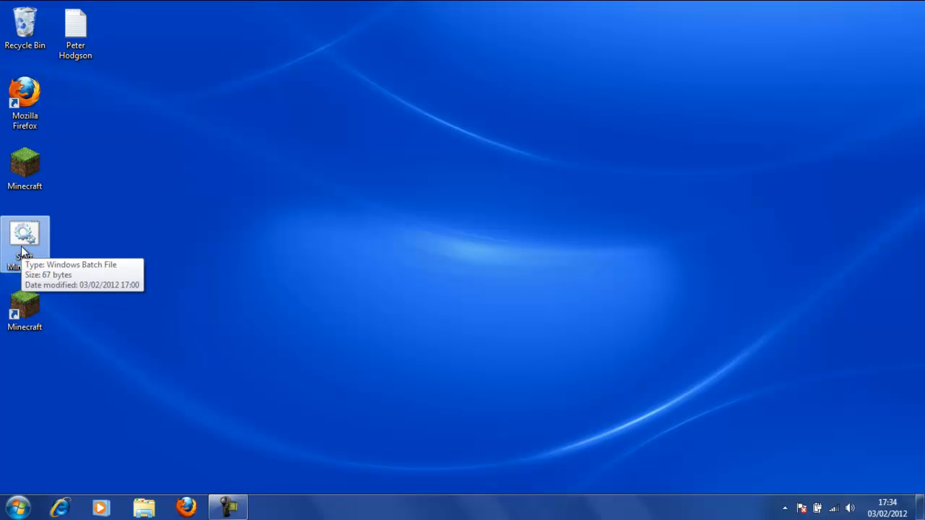
Mark the Start Minecraft batch file as Hidden in its Properties and apply it
{"action": "right_click", "coordinate": [26, 243]}
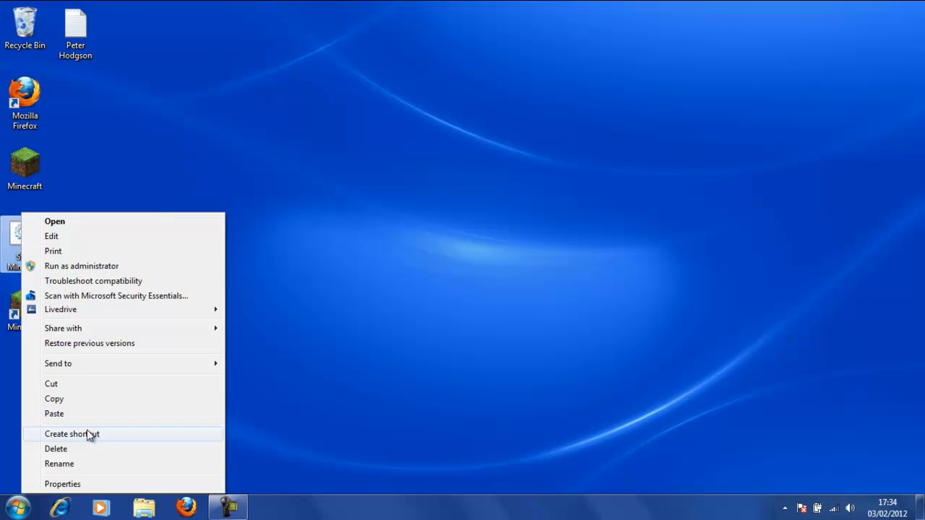
{"action": "left_click", "coordinate": [62, 485]}
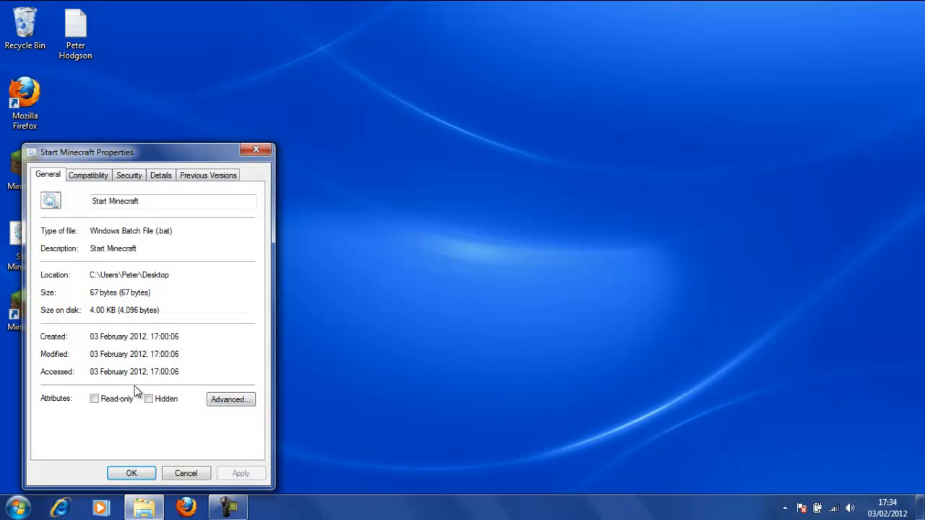
{"action": "left_click", "coordinate": [149, 399]}
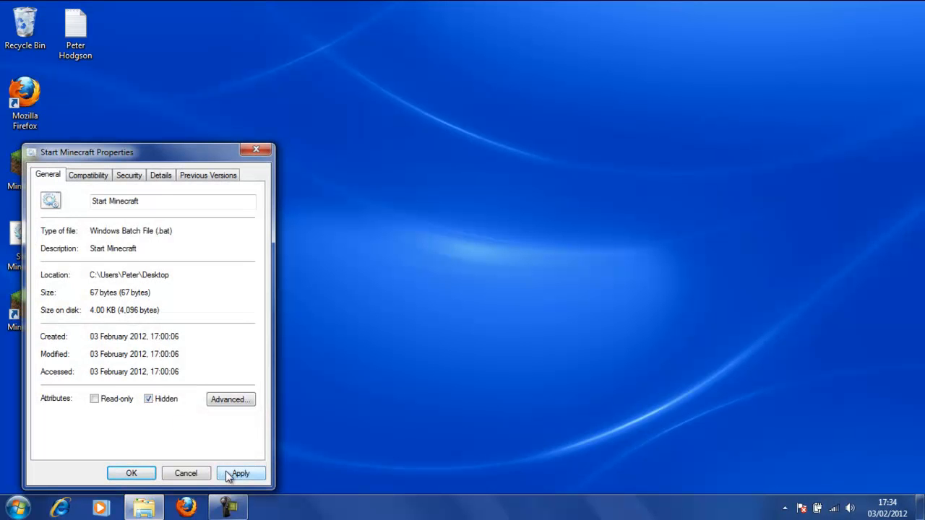
{"action": "left_click", "coordinate": [240, 474]}
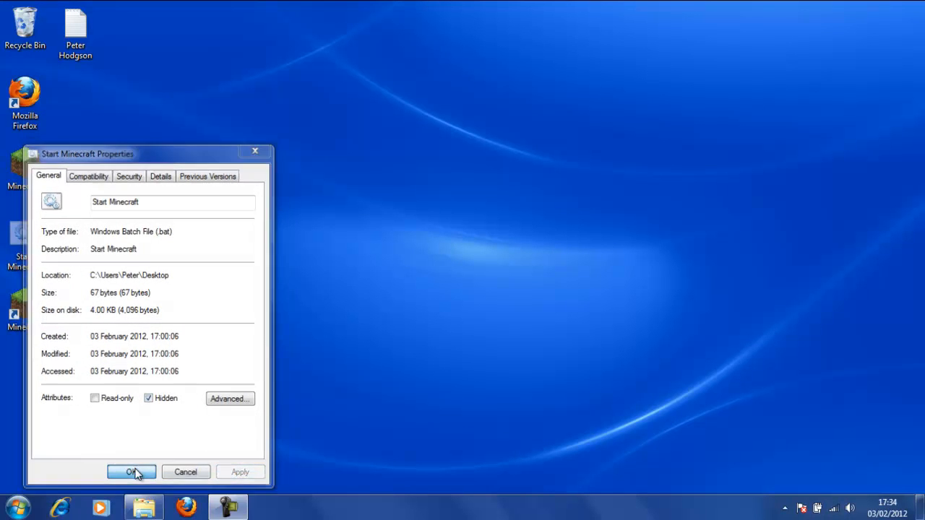
{"action": "left_click", "coordinate": [132, 471]}
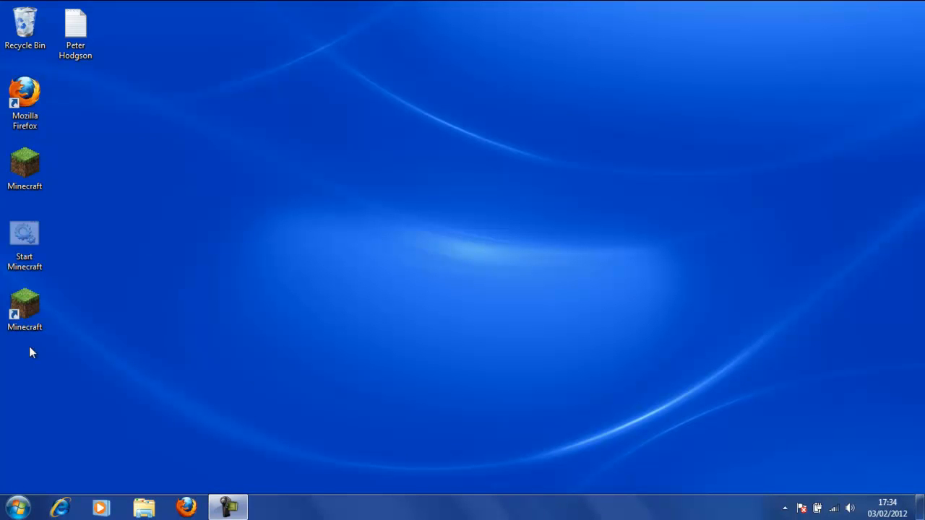
Reach Folder Options' View settings through Control Panel > Appearance and Personalization
{"action": "left_click", "coordinate": [16, 507]}
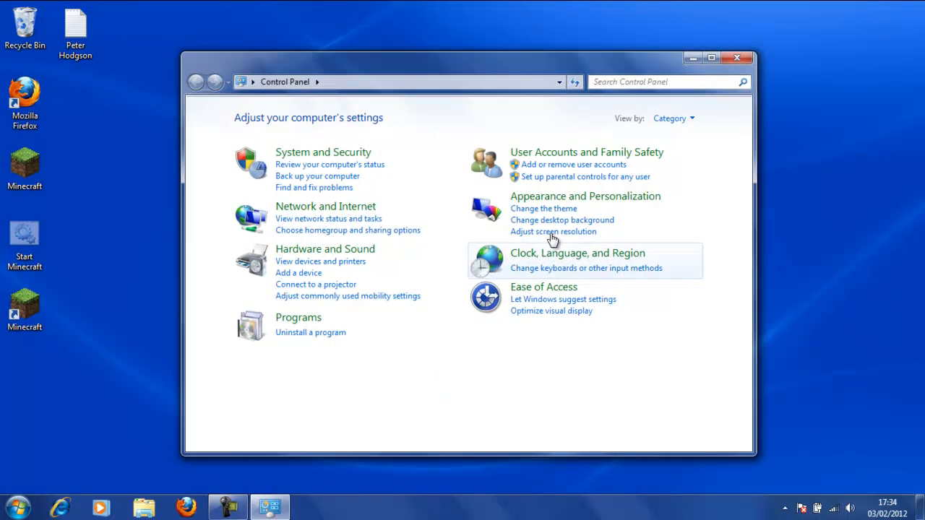
{"action": "left_click", "coordinate": [585, 197]}
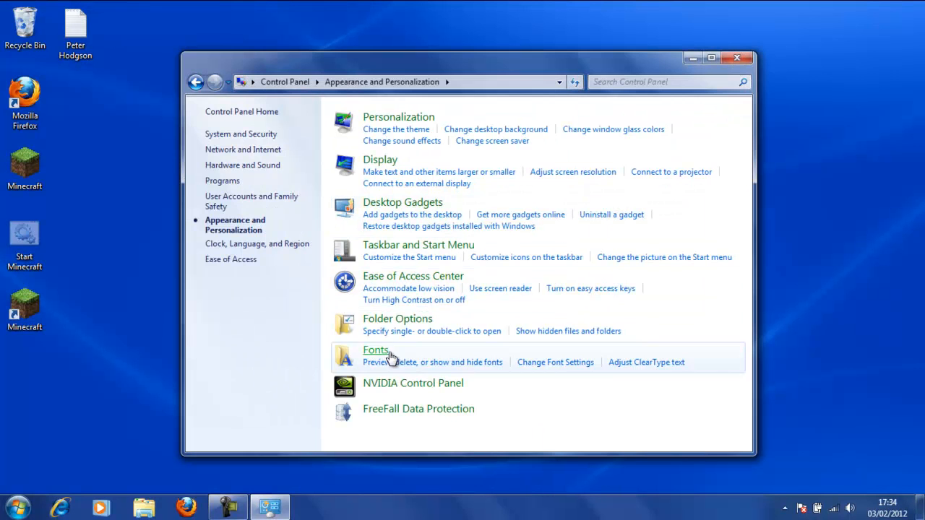
{"action": "left_click", "coordinate": [398, 319]}
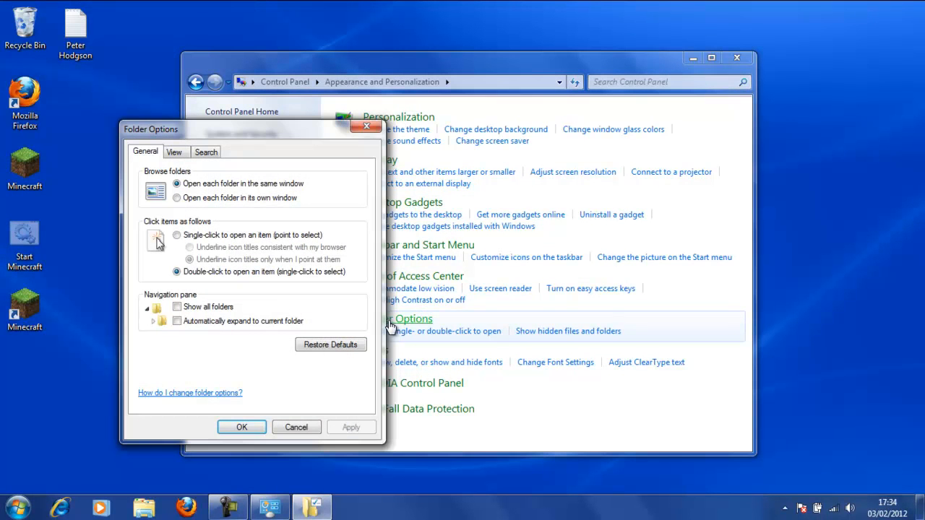
{"action": "mouse_move", "coordinate": [203, 223]}
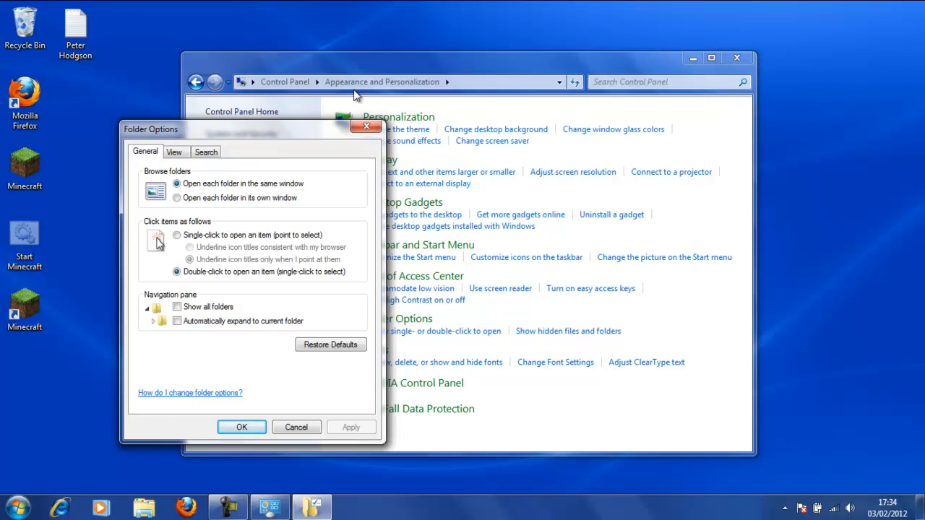
{"action": "left_click", "coordinate": [173, 152]}
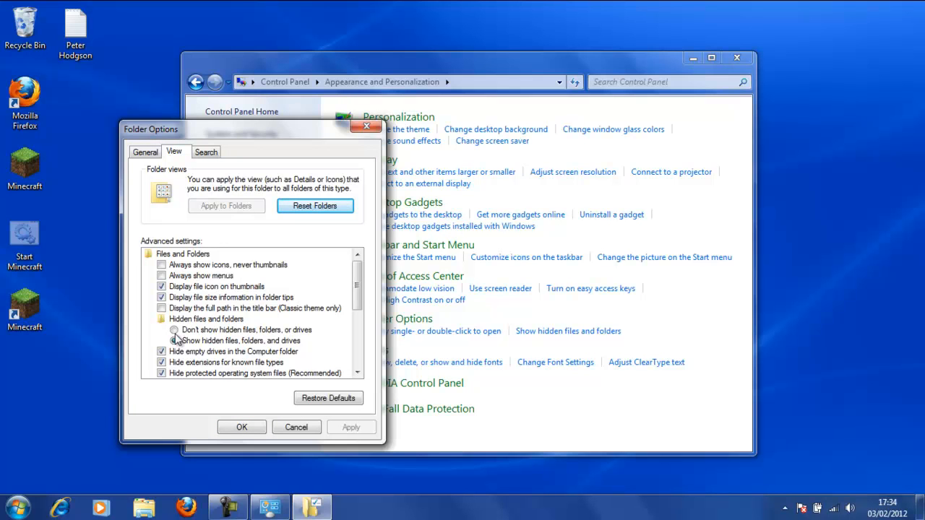
Select Don't show hidden files, confirm it and close Control Panel
{"action": "left_click", "coordinate": [173, 341]}
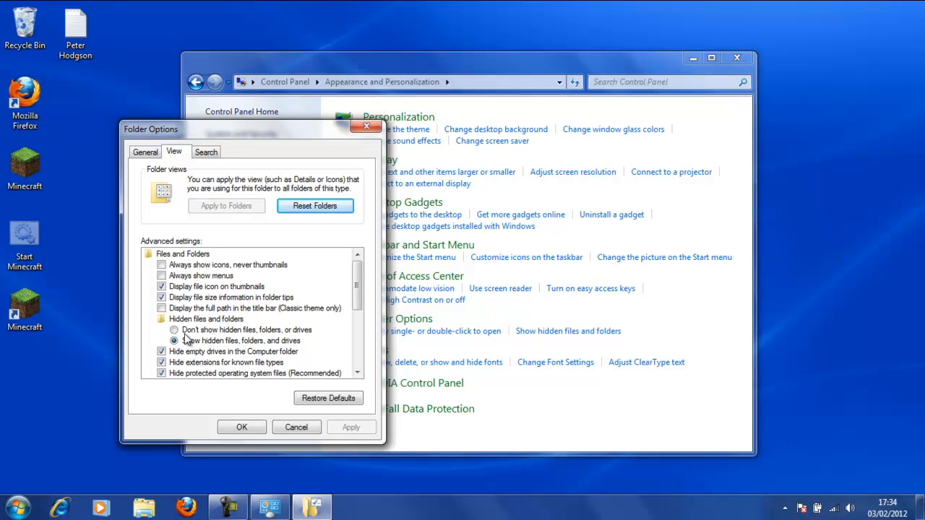
{"action": "left_click", "coordinate": [174, 330]}
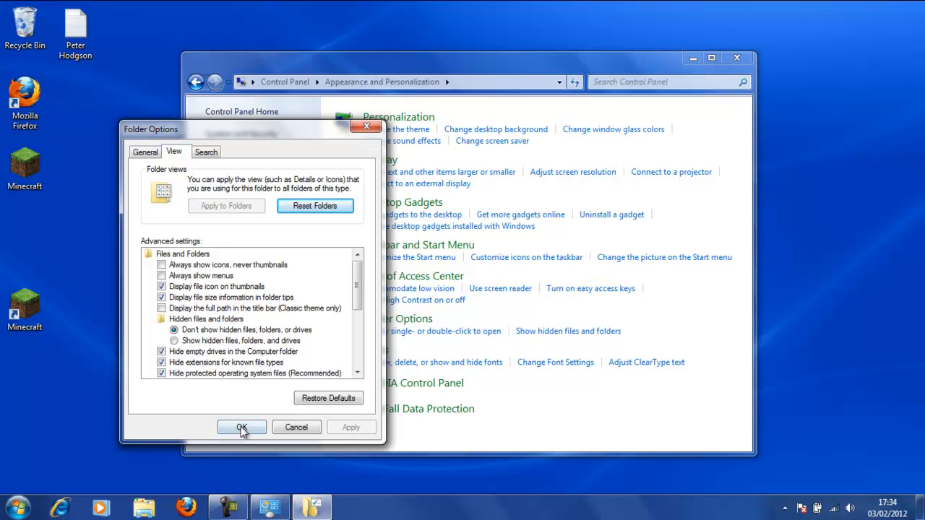
{"action": "left_click", "coordinate": [241, 428]}
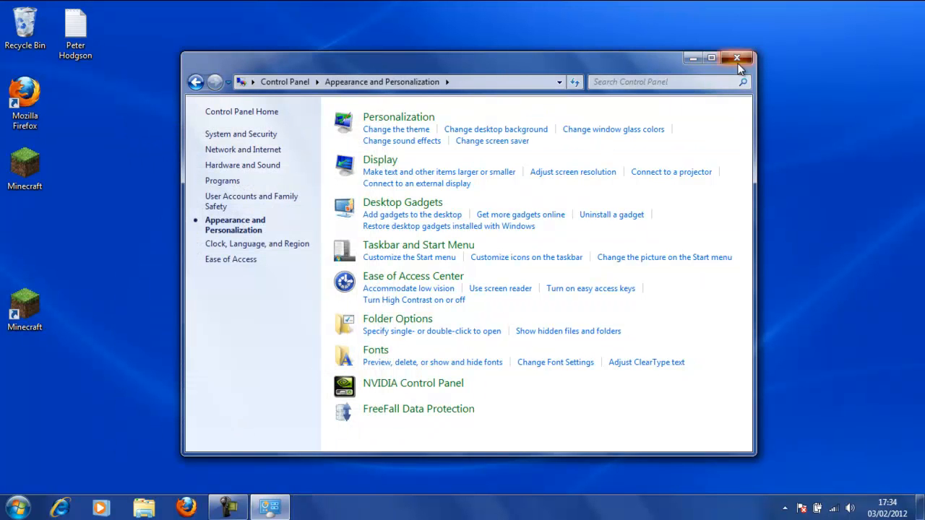
{"action": "left_click", "coordinate": [737, 57]}
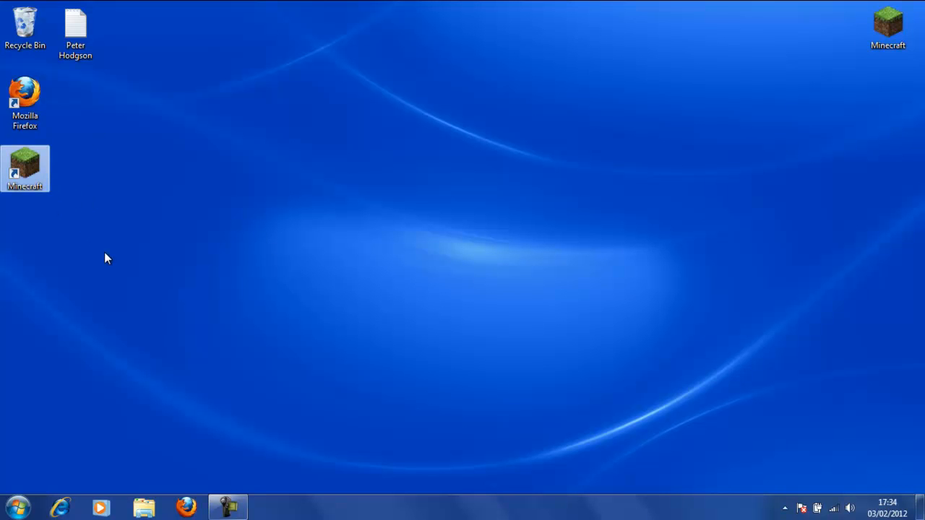
Launch Minecraft from the new shortcut, log in to the title menu, then close the game
{"action": "double_click", "coordinate": [24, 168]}
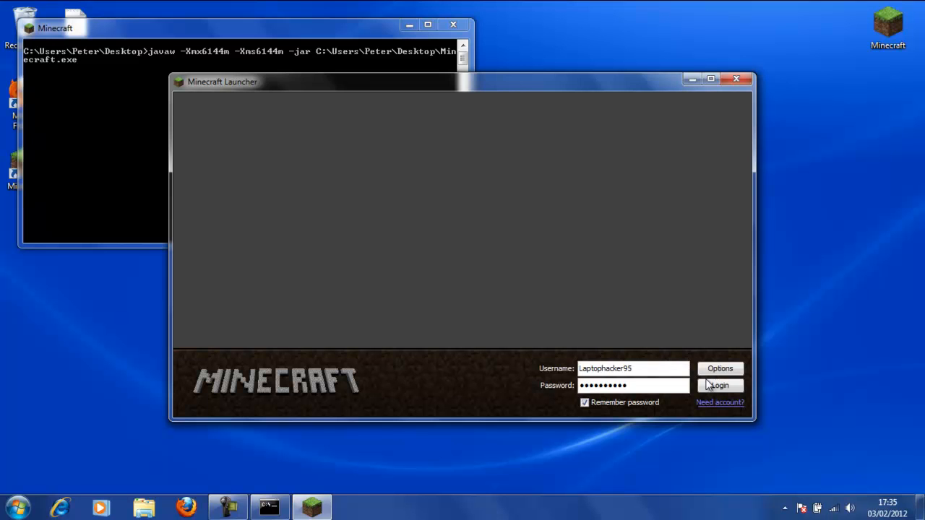
{"action": "left_click", "coordinate": [720, 384]}
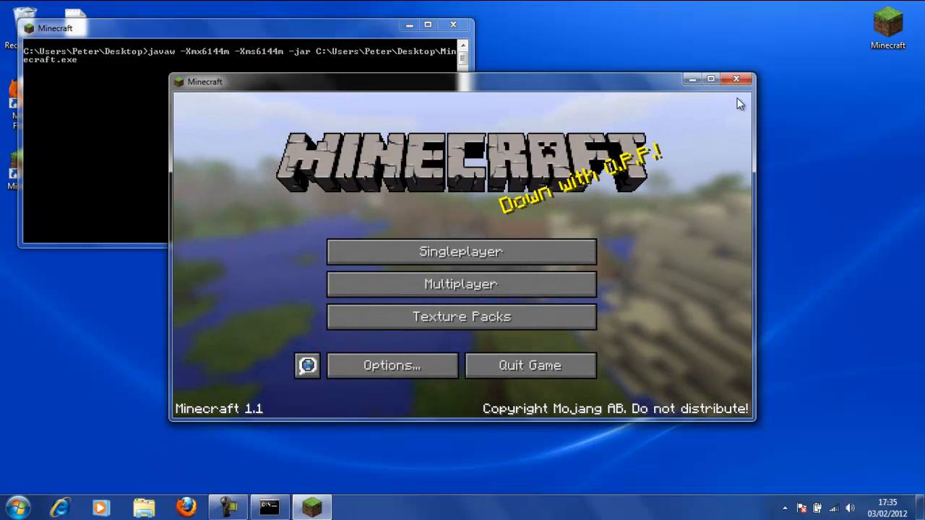
{"action": "left_click", "coordinate": [736, 78]}
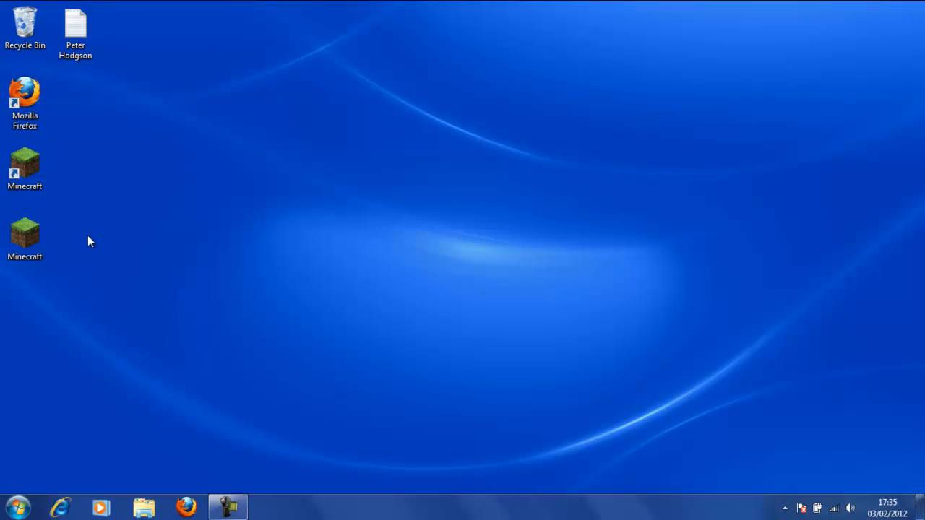
{"action": "mouse_move", "coordinate": [249, 441]}
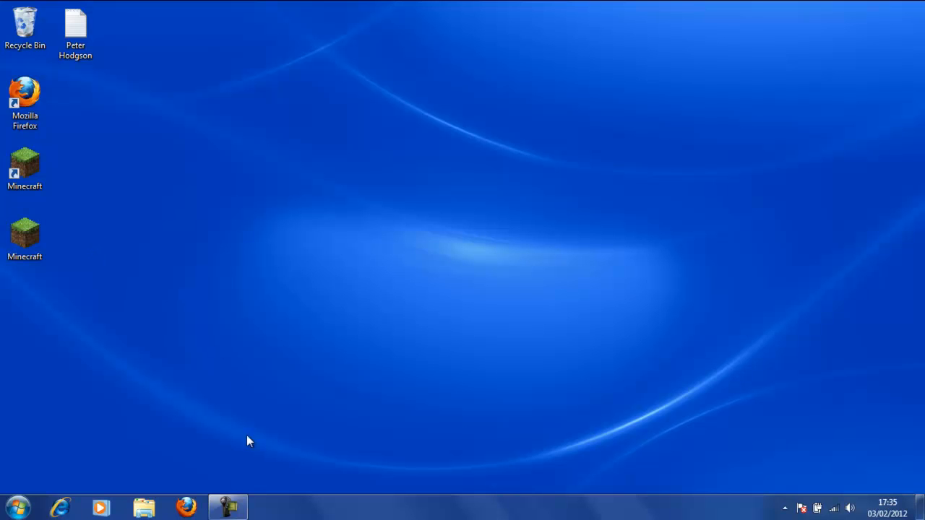